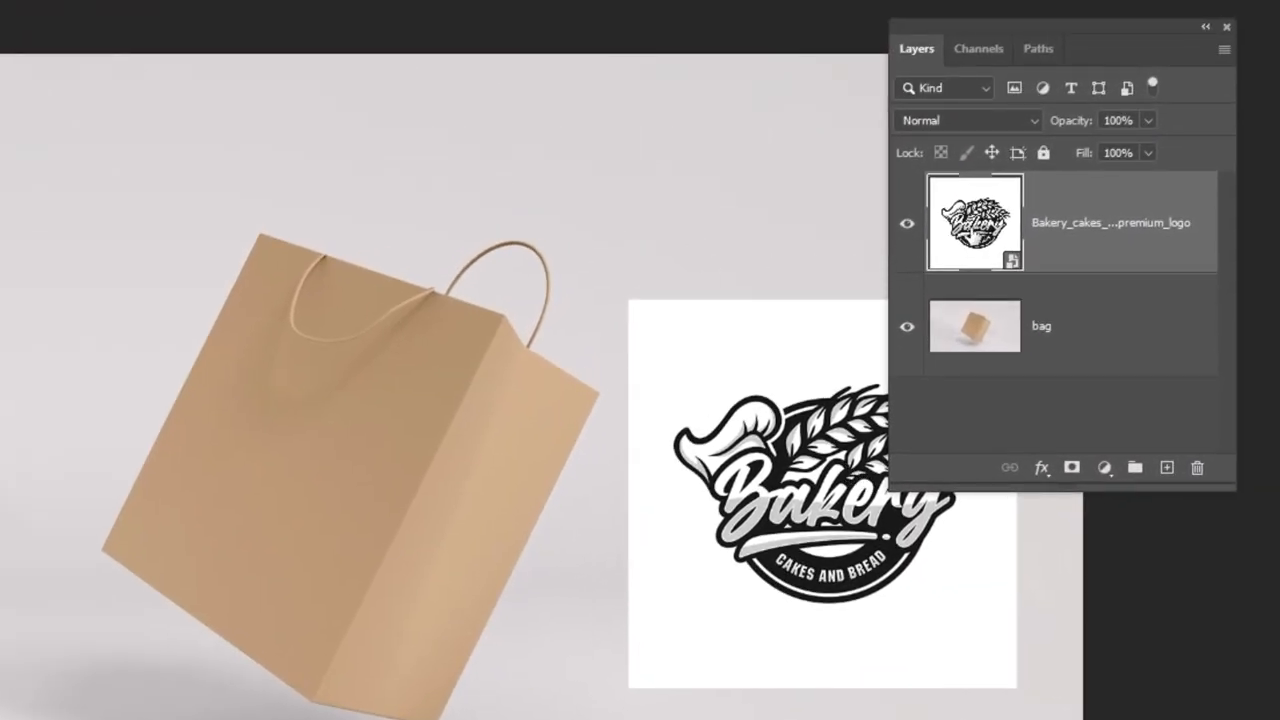
Copy the logo and drop its selection so it can be pasted later.
key("ctrl+c")
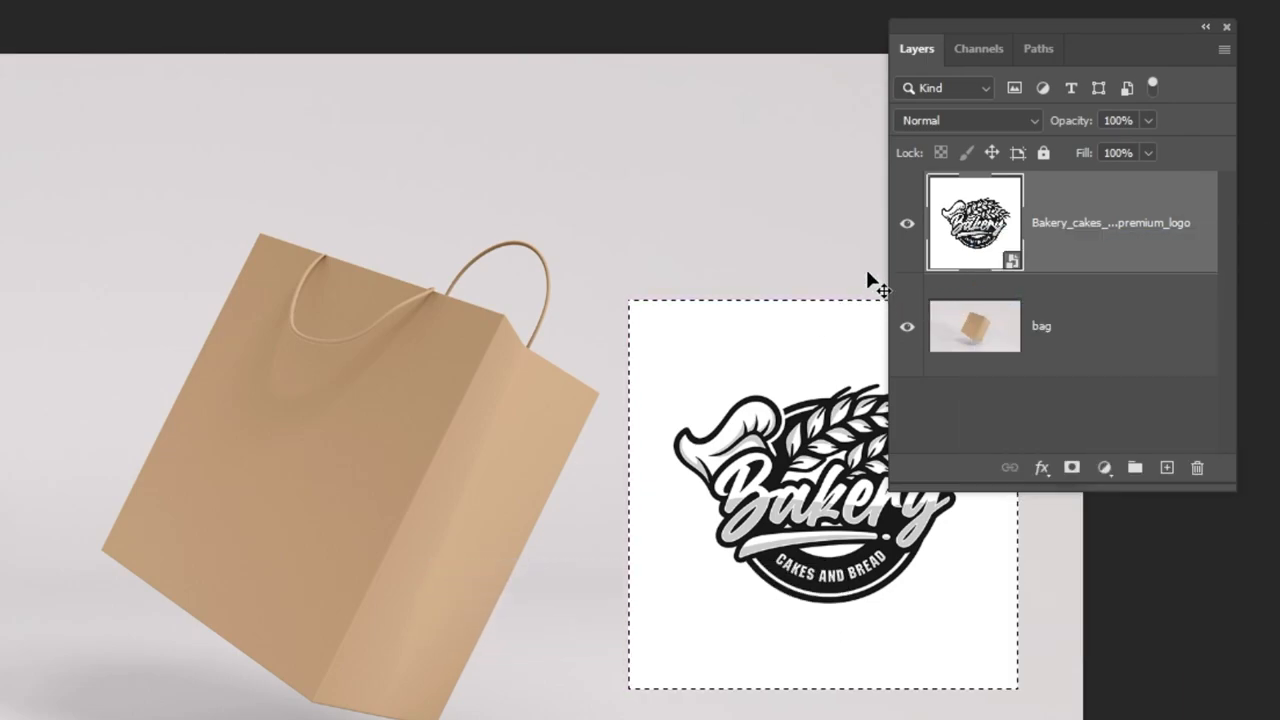
key("ctrl+d")
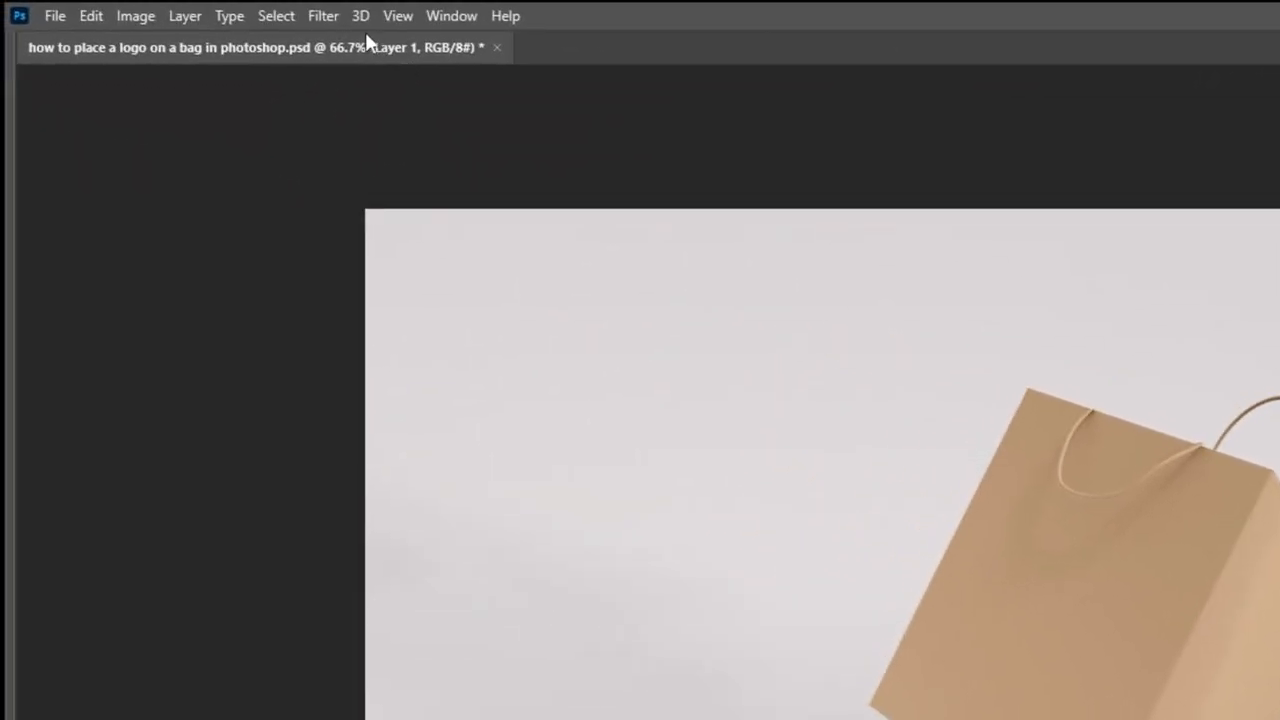
Launch Filter > Vanishing Point and mark the corners of the bag's front face.
left_click(324, 16)
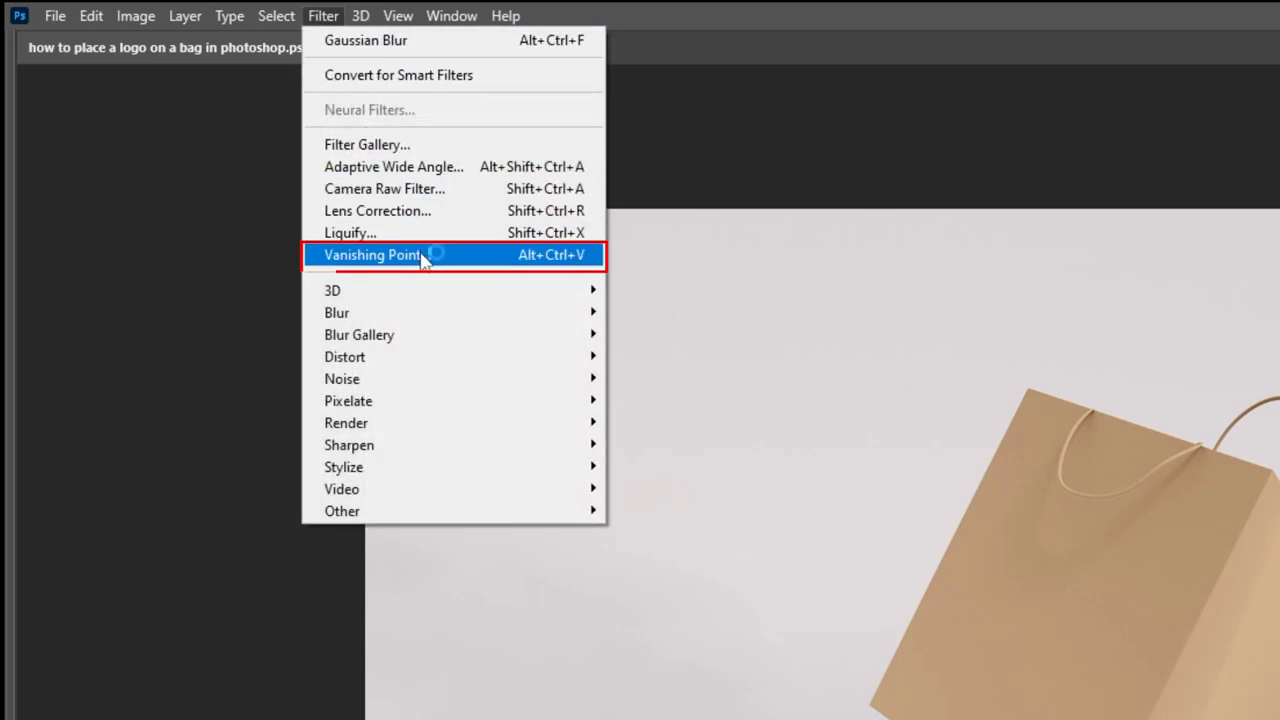
left_click(372, 254)
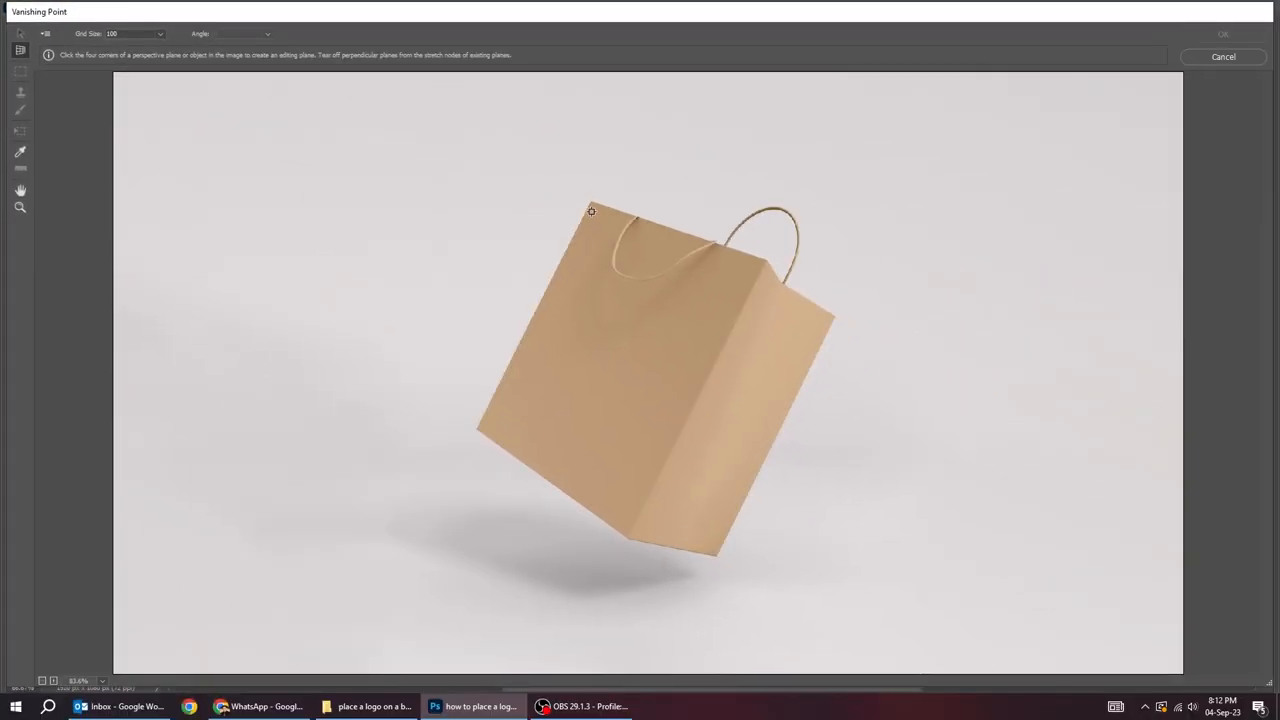
left_click(762, 262)
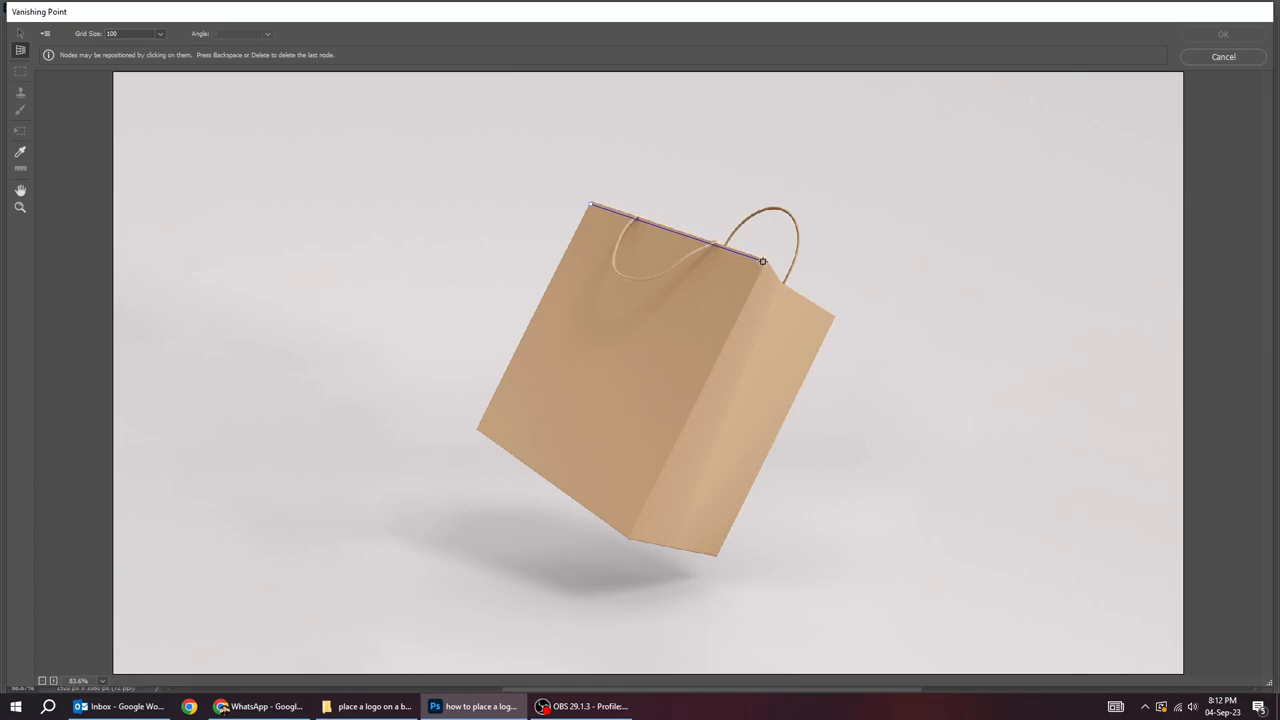
left_click(632, 536)
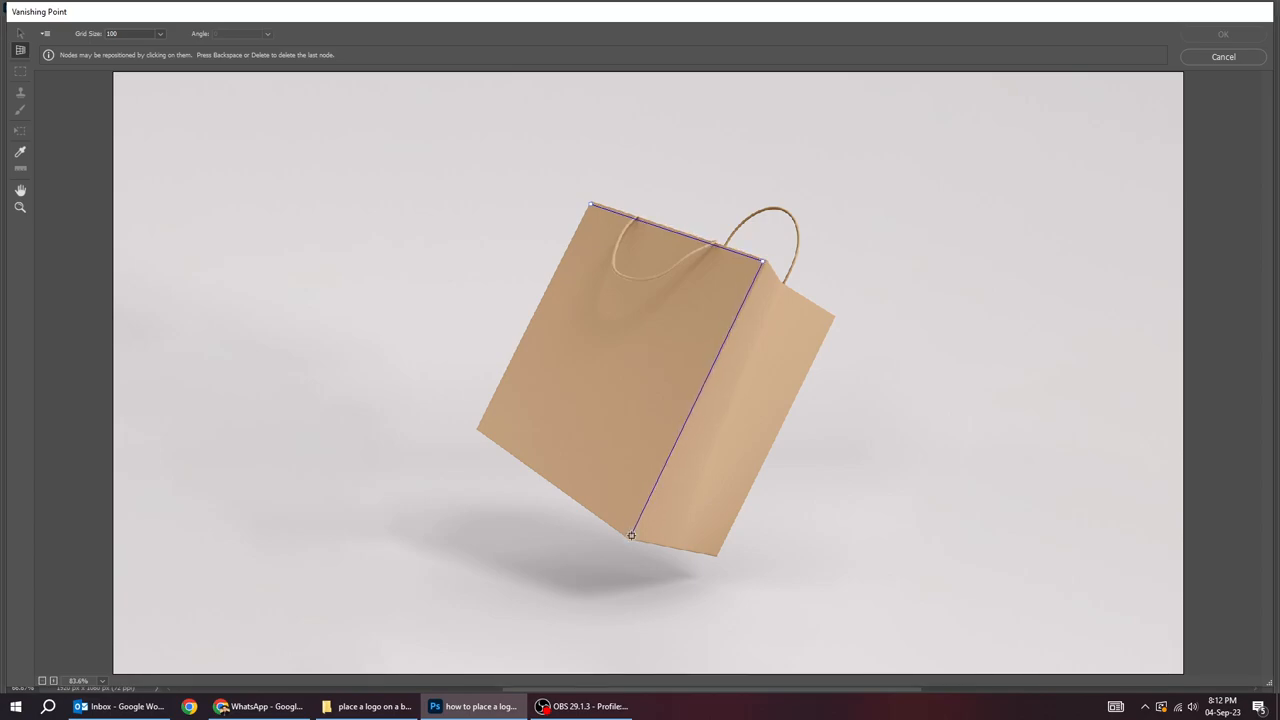
left_click(482, 430)
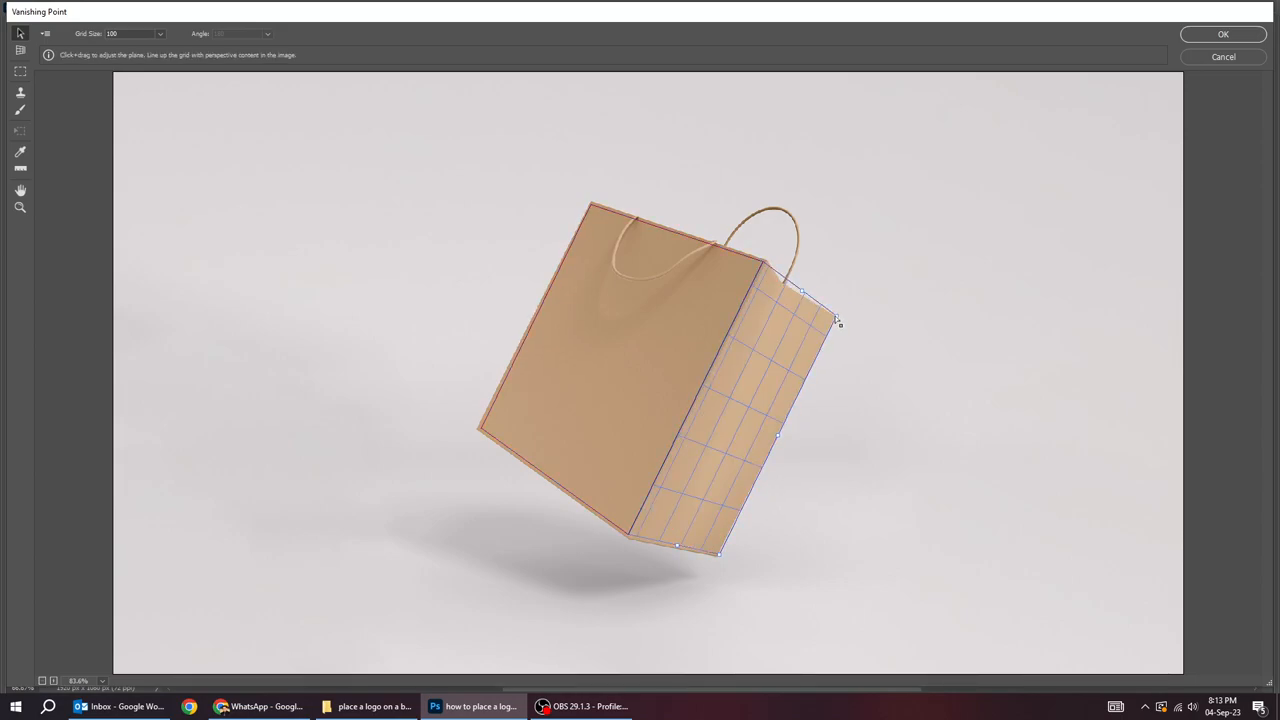
Paste the logo into the front-face plane, scale it to fit and apply the result.
key("ctrl+v")
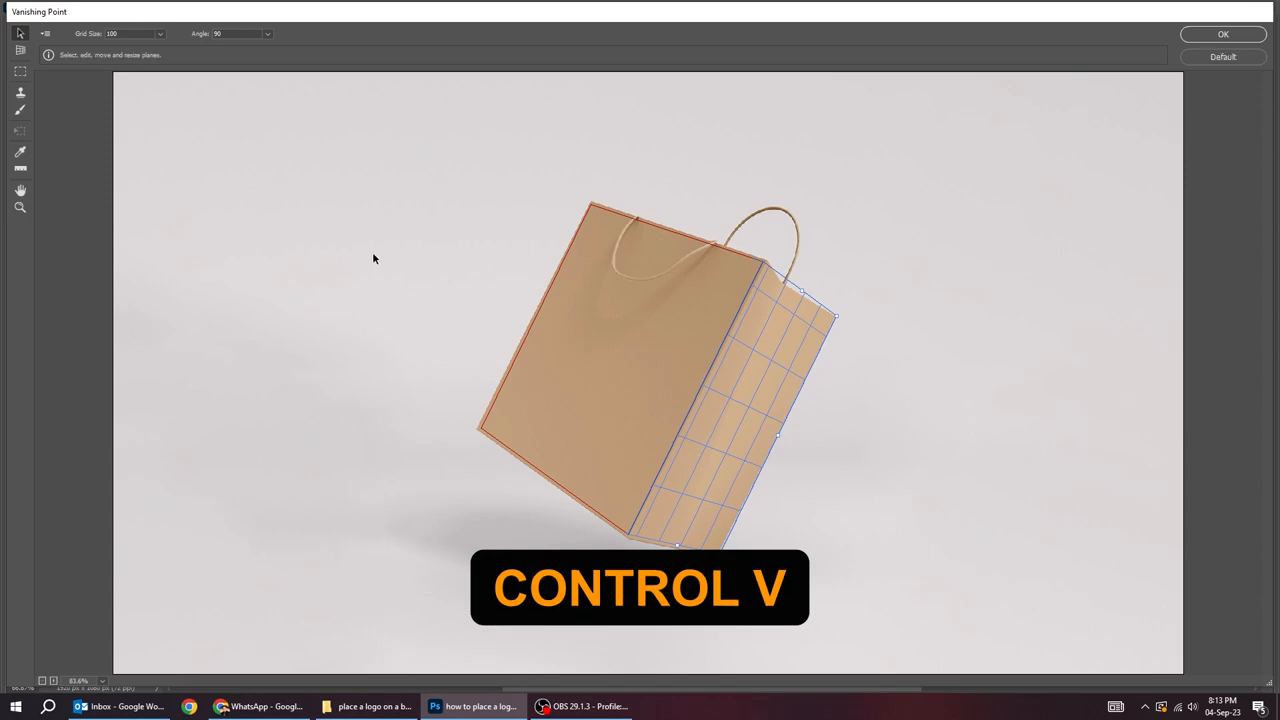
key("ctrl+v")
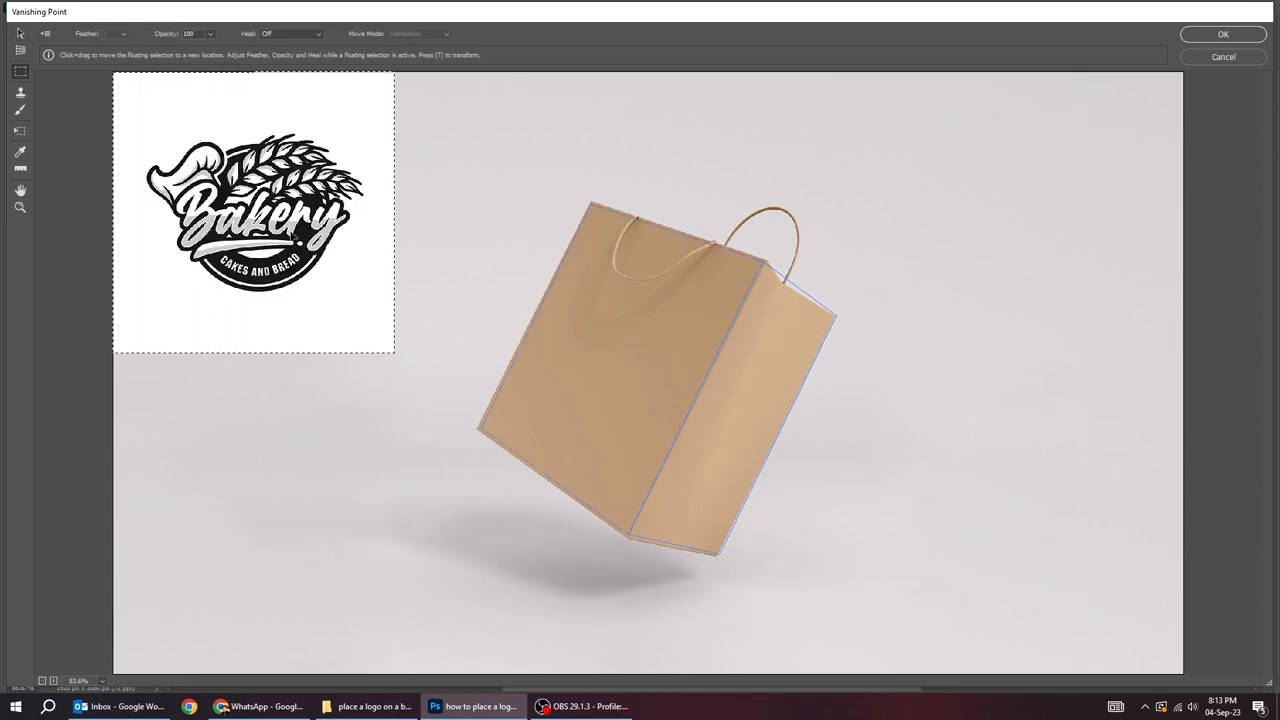
key("ctrl+t")
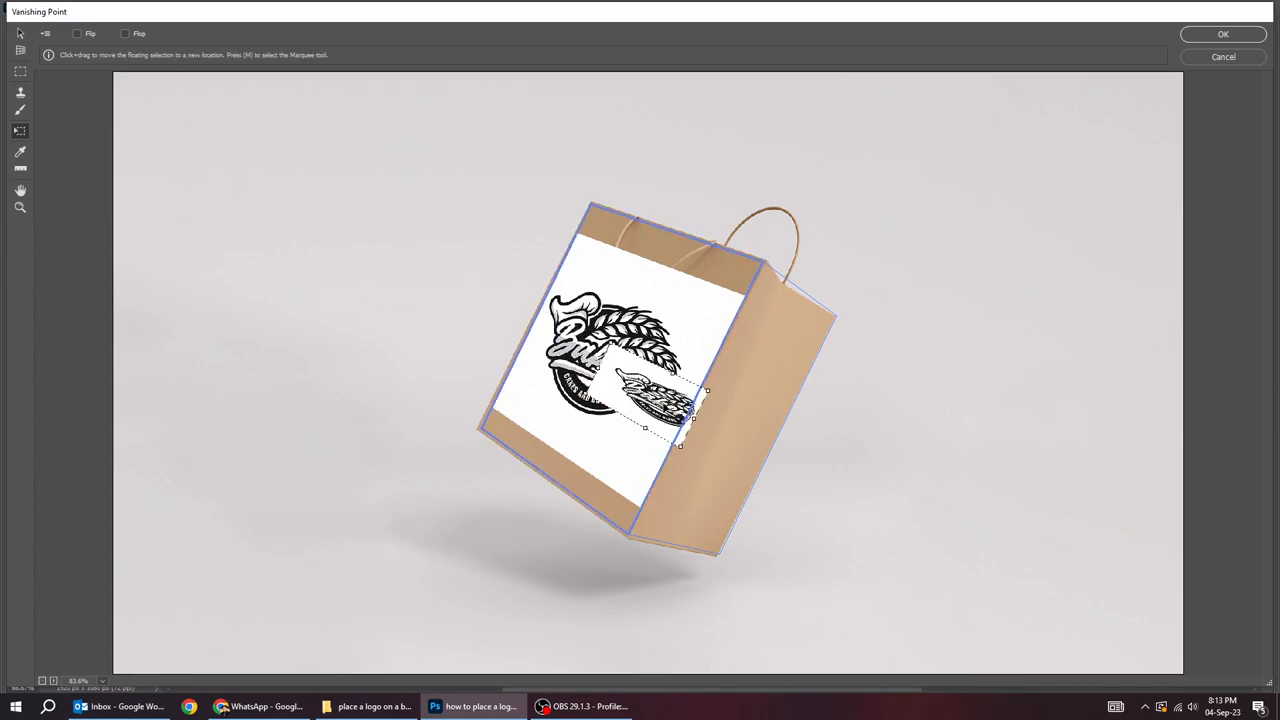
left_click_drag(650, 404, 736, 450)
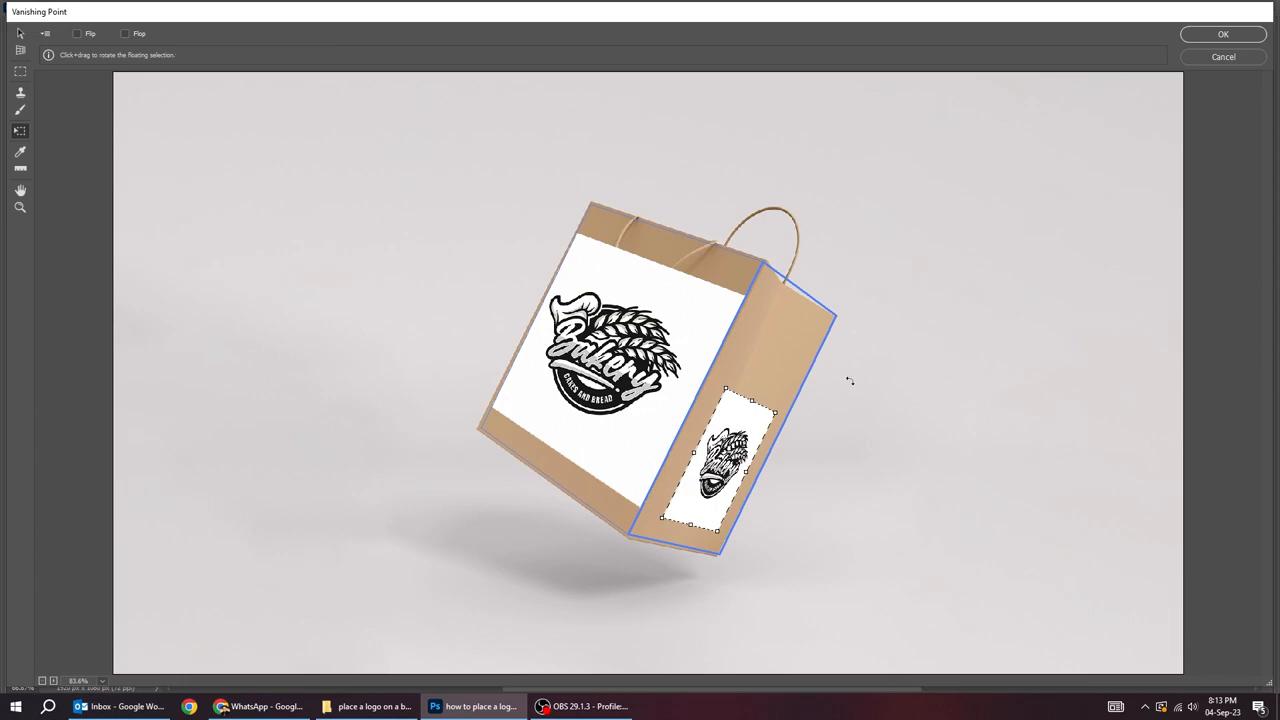
left_click(1224, 32)
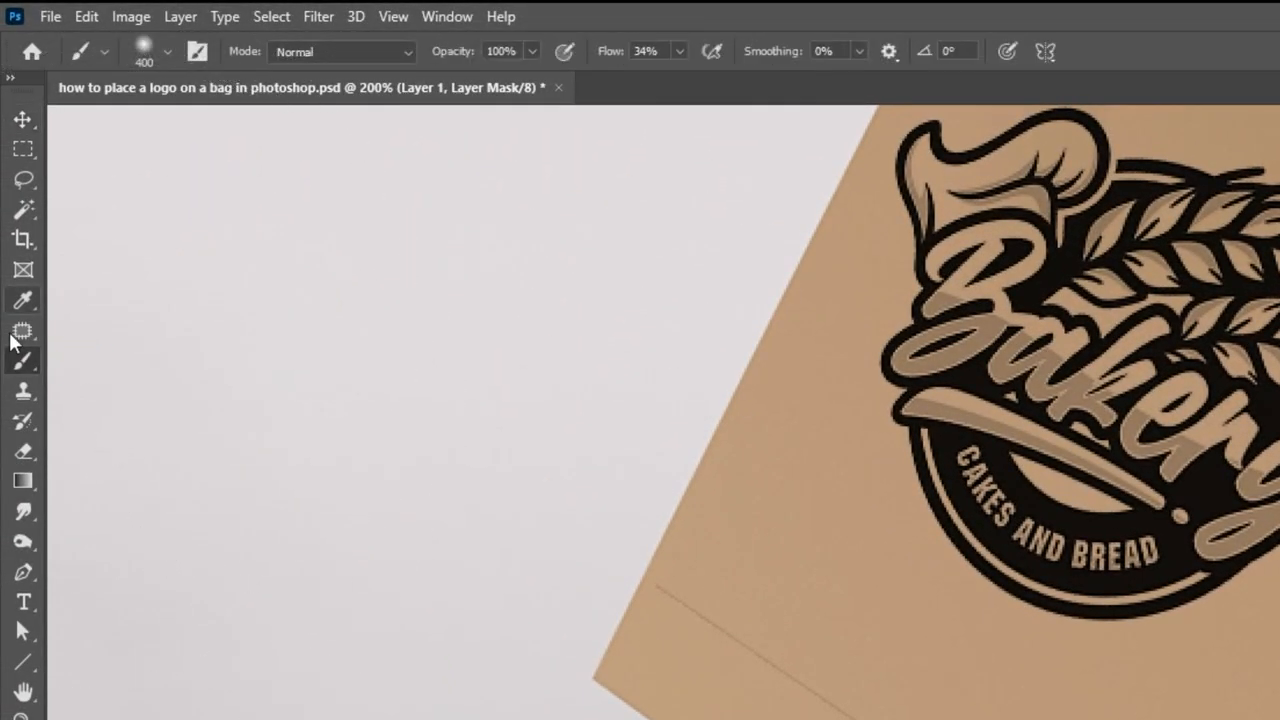
Pick a Hard Round brush and paint black on the mask to remove logo spill along the bag edge.
left_click(168, 52)
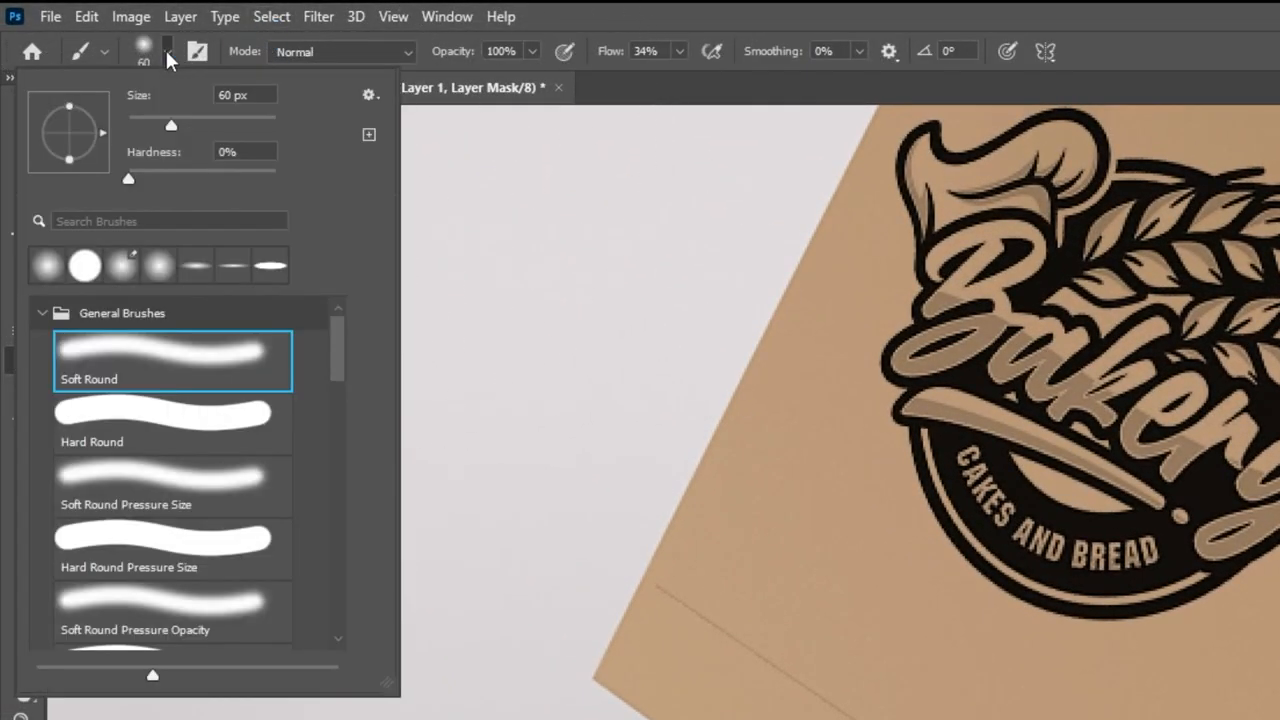
left_click(164, 420)
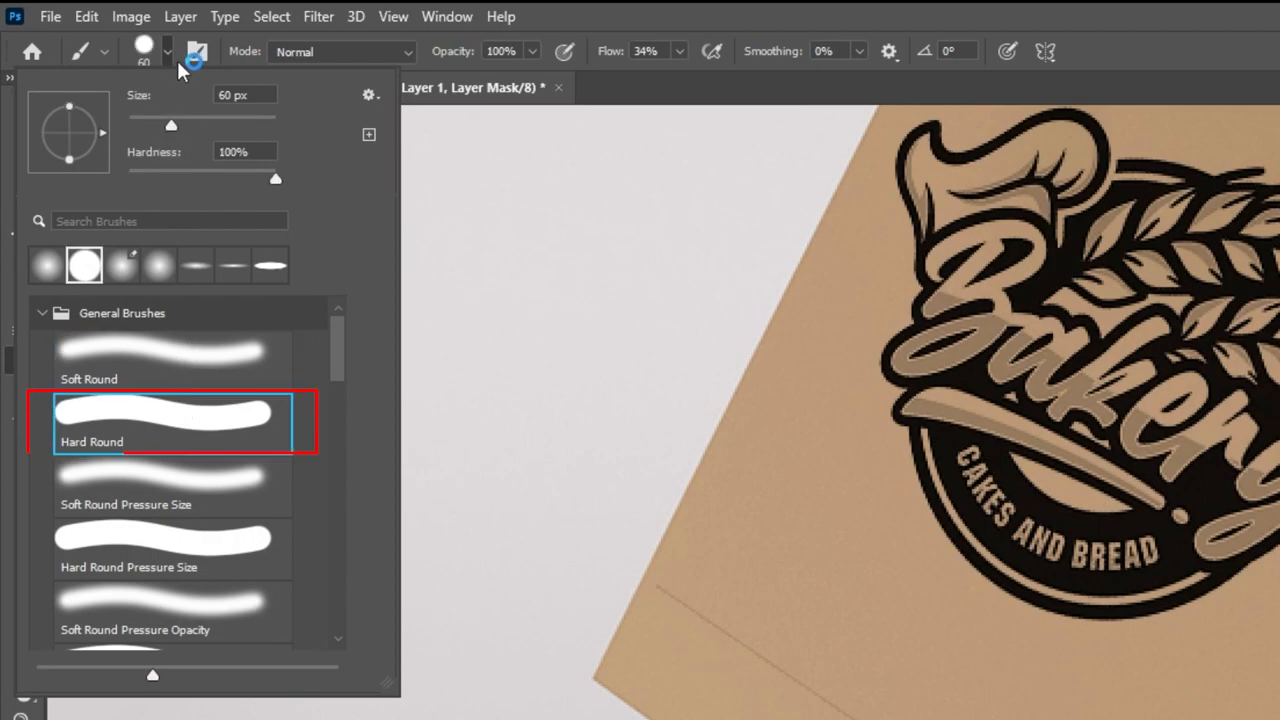
left_click(168, 52)
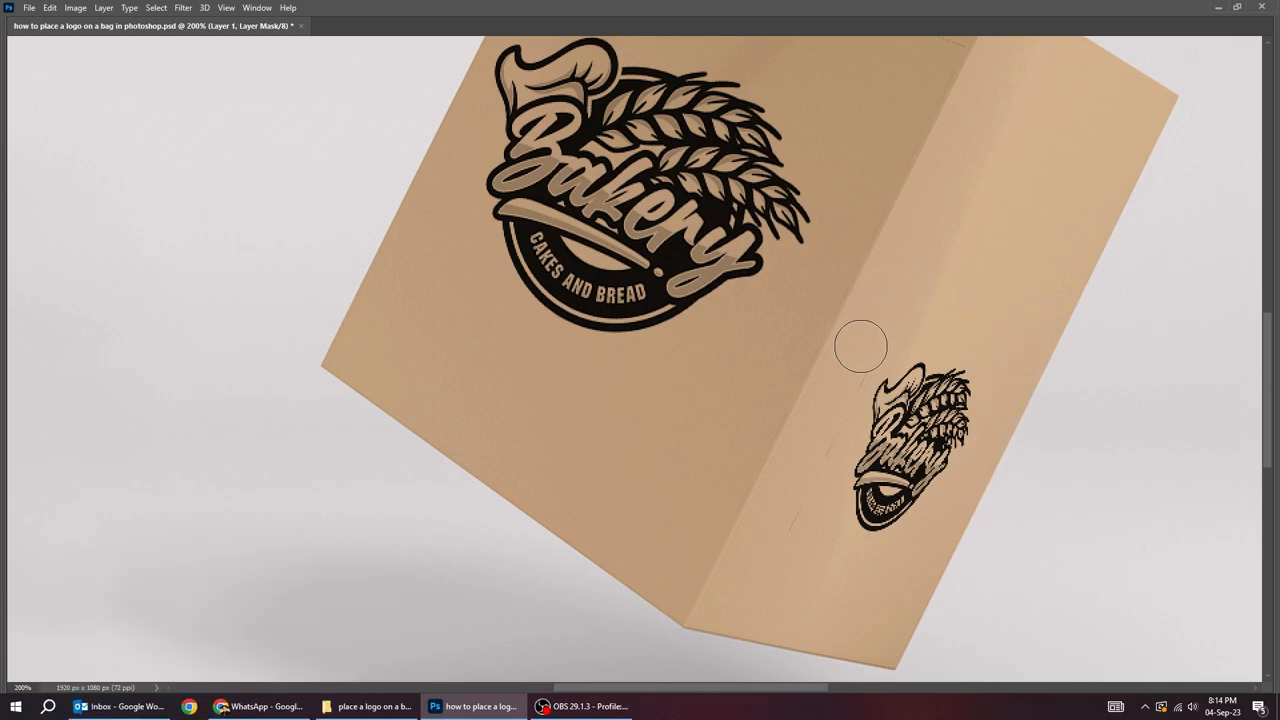
left_click_drag(860, 344, 576, 584)
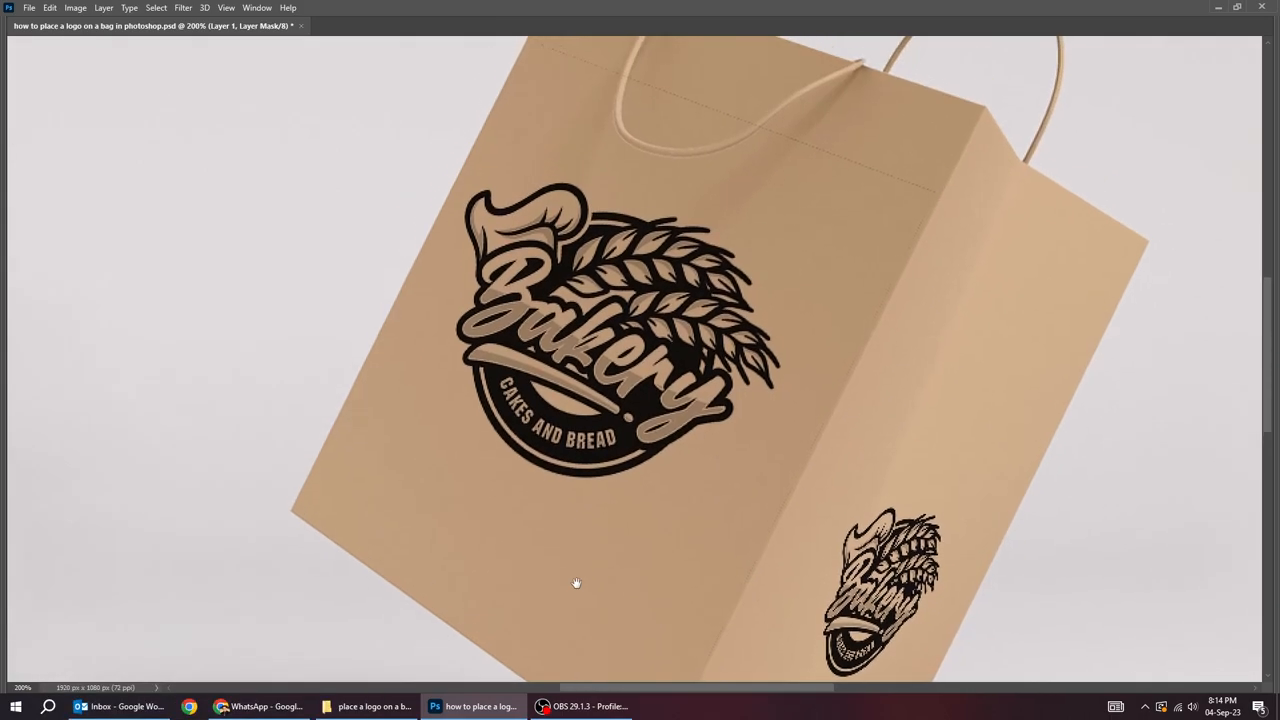